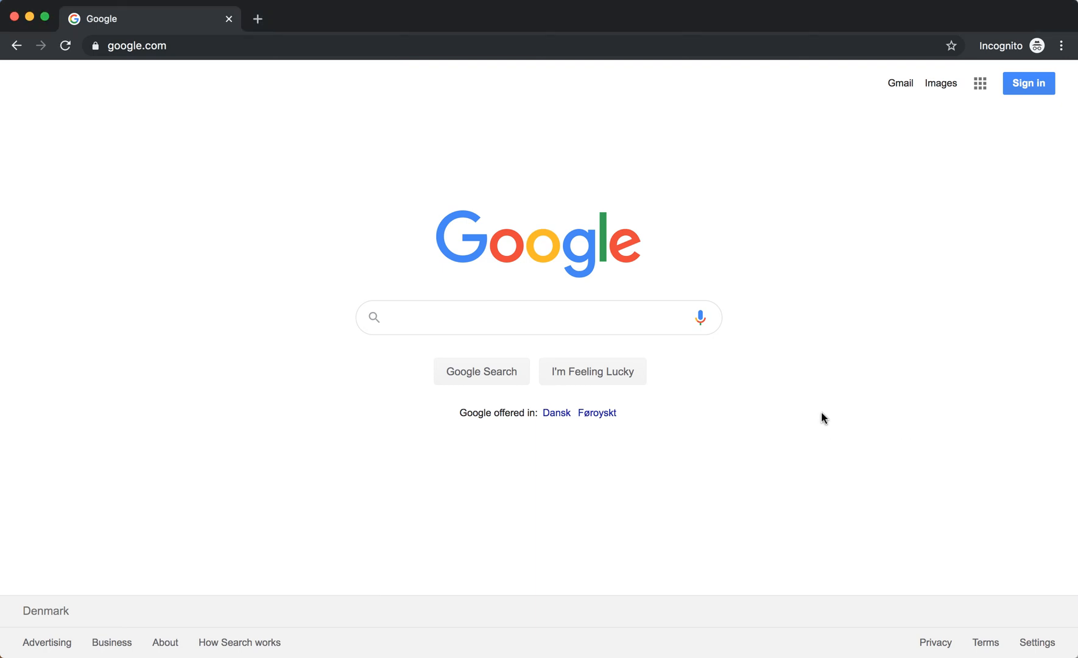
# Bring up the page context menu on the Google homepage in the incognito window
pyautogui.click(1060, 45)
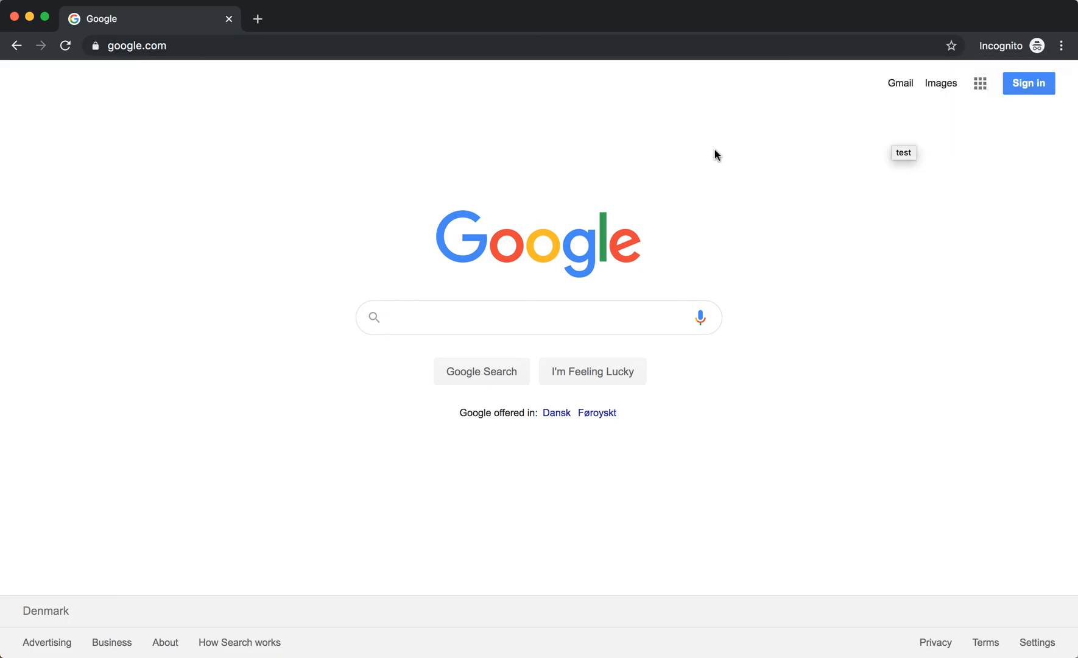
pyautogui.moveTo(775, 234)
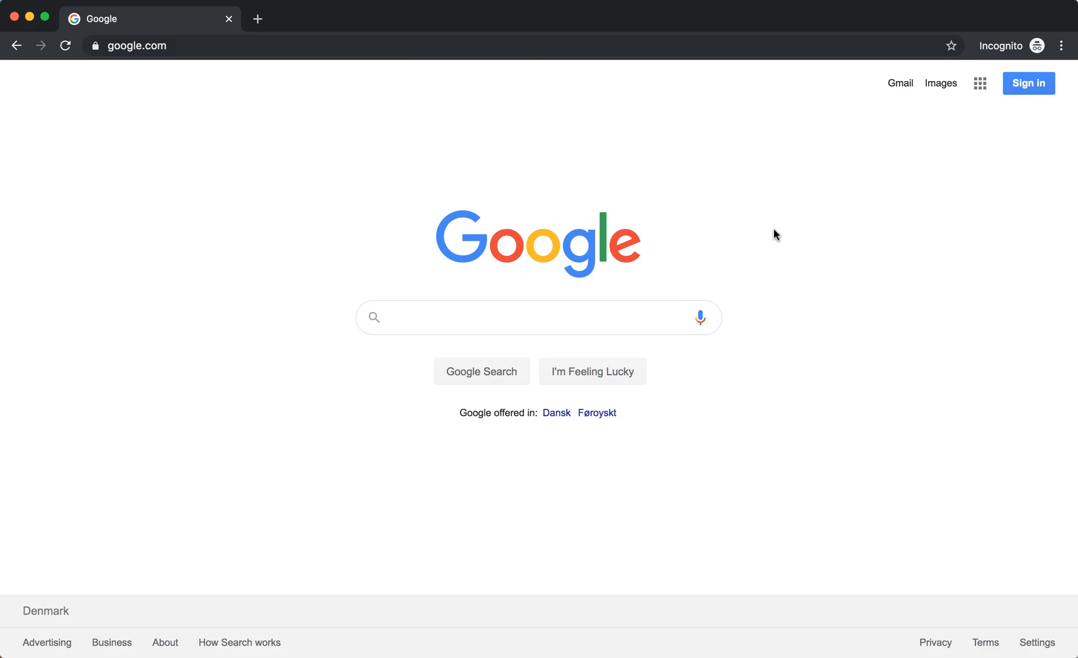
pyautogui.click(66, 45)
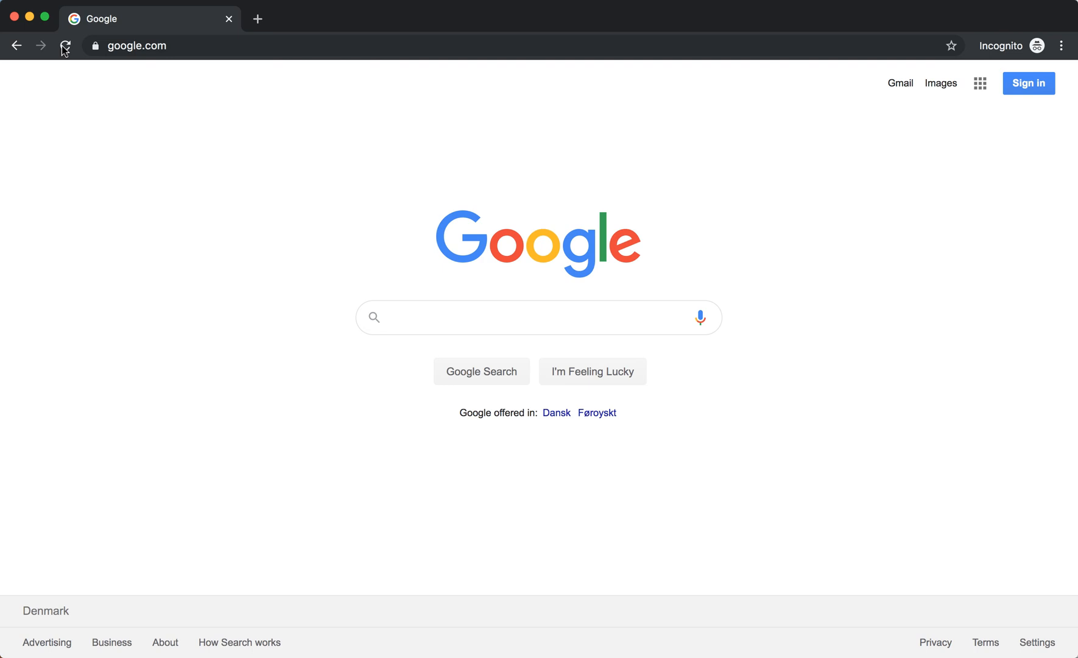
pyautogui.rightClick(174, 159)
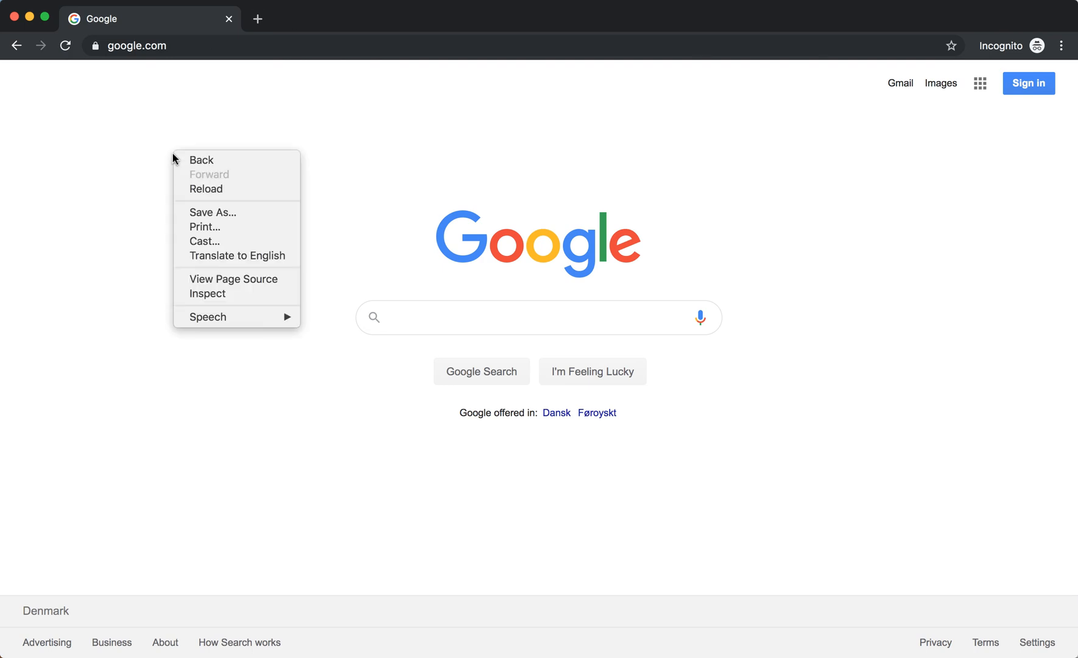
pyautogui.moveTo(214, 299)
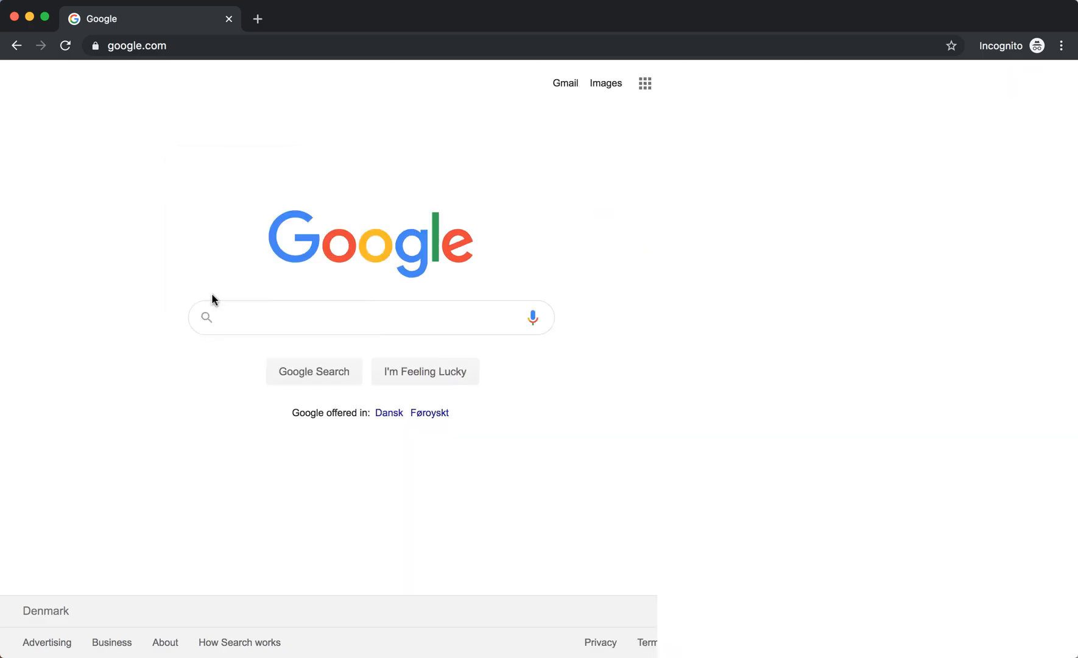
# Show DevTools with F12 so the reload button offers its extended menu
pyautogui.press('F12')
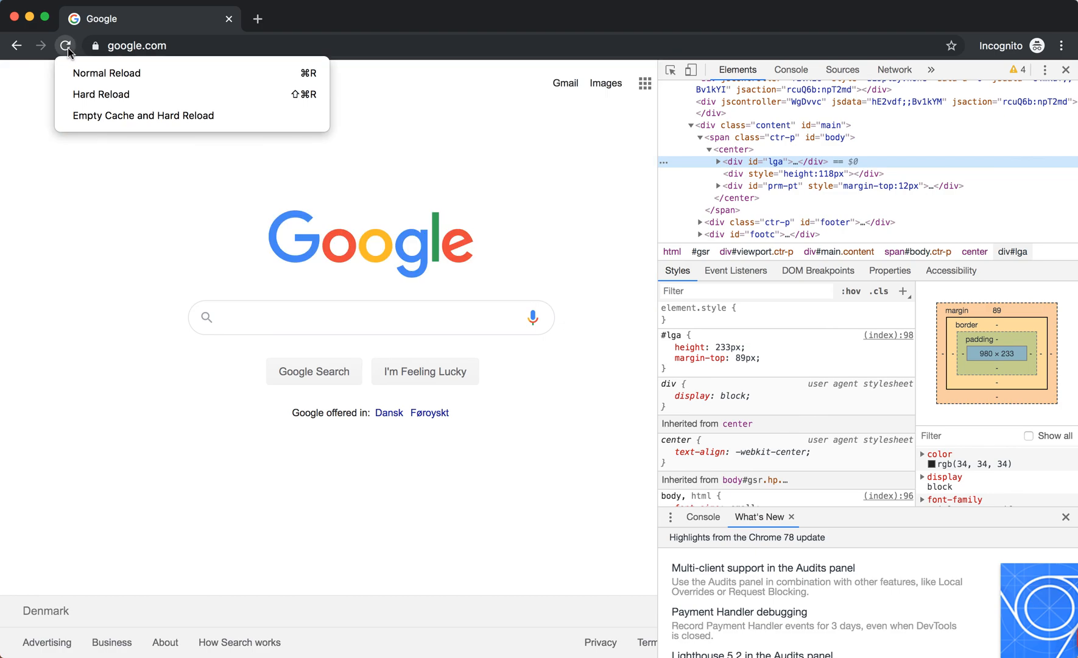
pyautogui.moveTo(90, 97)
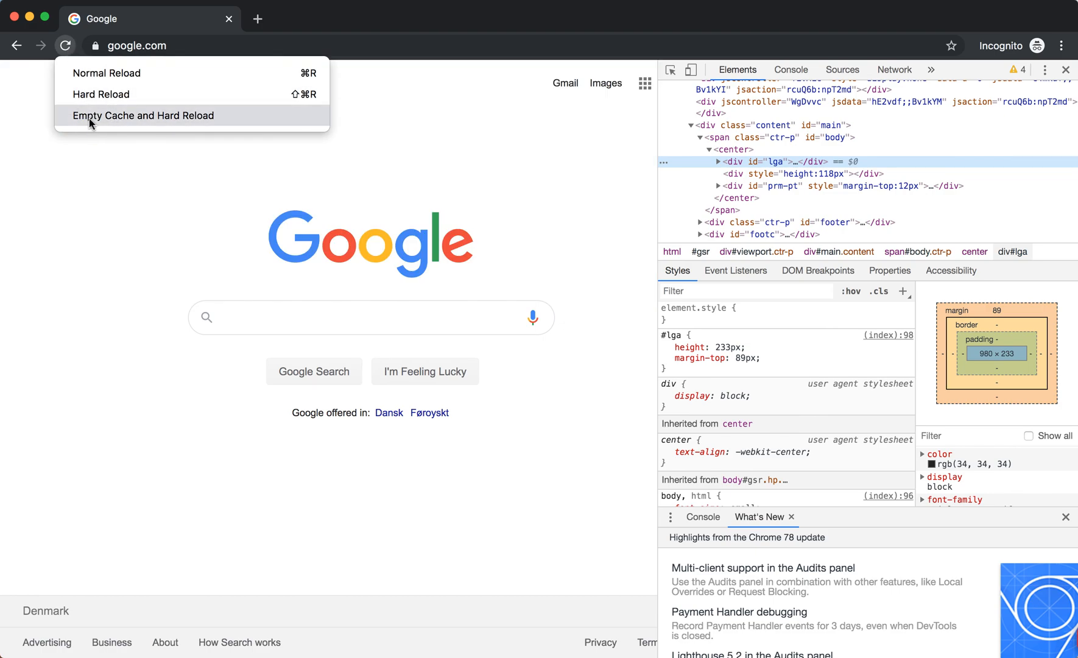
# Empty Cache and Hard Reload google.com, then close the developer tools
pyautogui.click(143, 116)
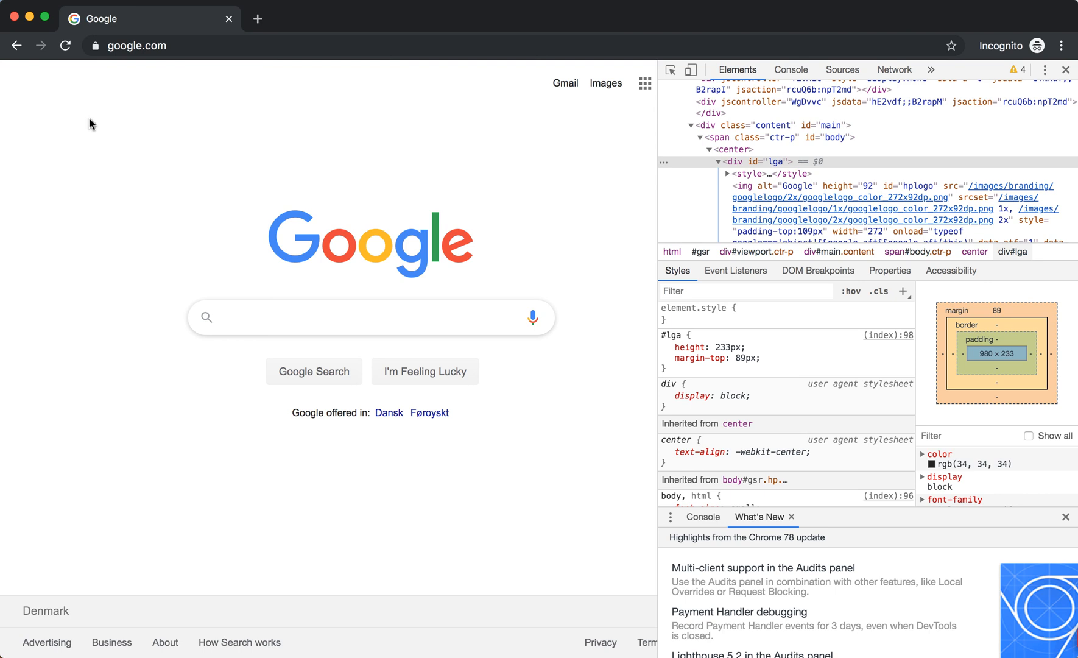
pyautogui.moveTo(767, 90)
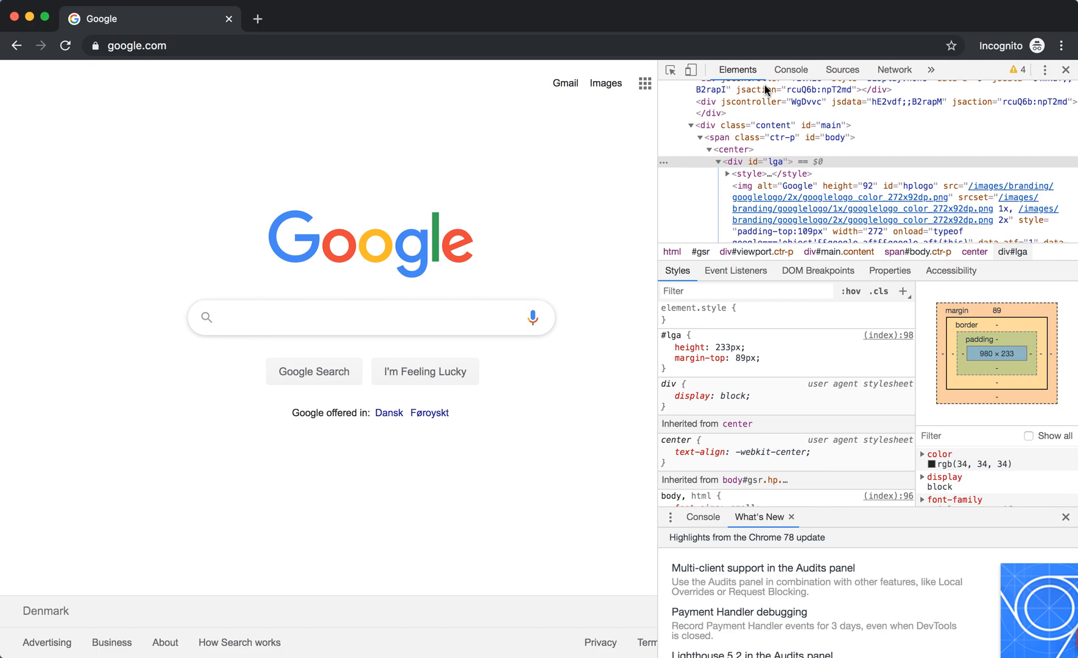
pyautogui.click(1064, 68)
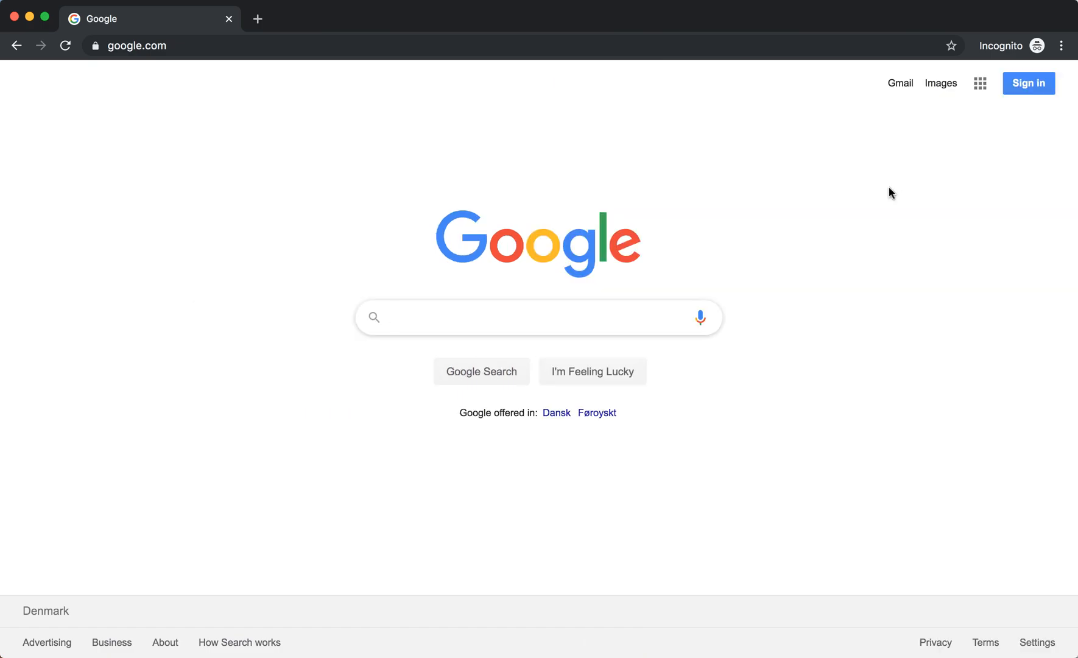